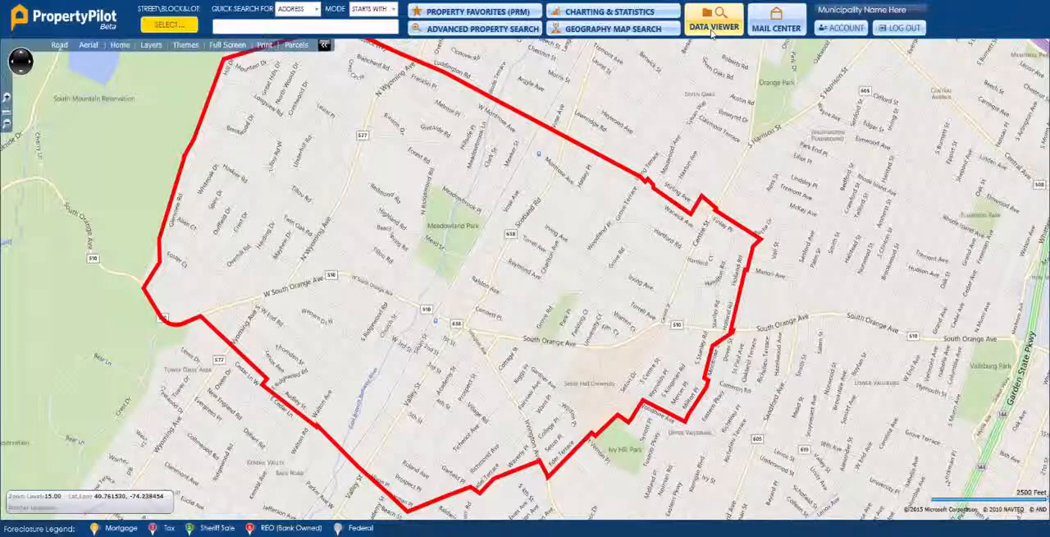
Bring up the DATA VIEWER with its empty records table and Data View list.
click(712, 16)
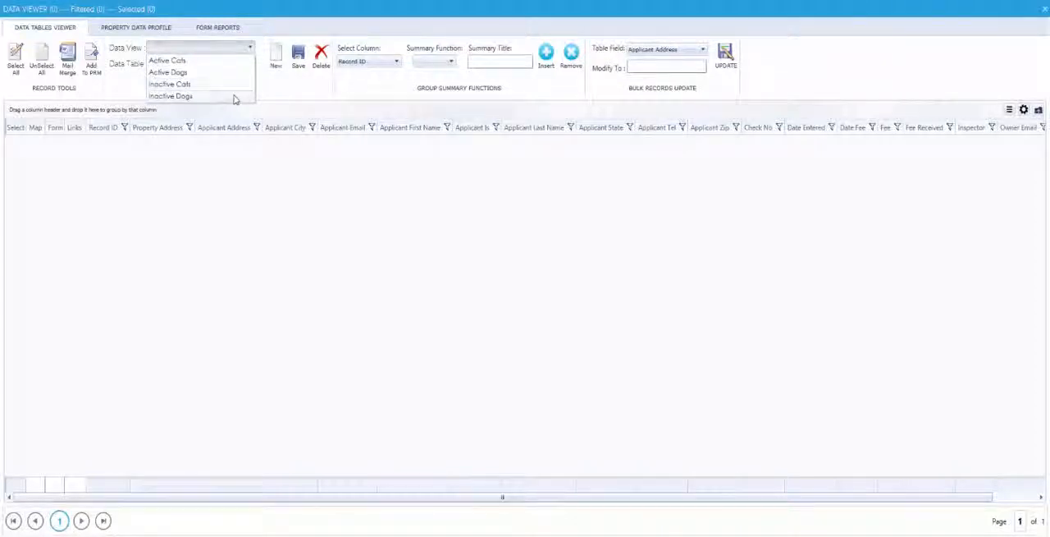
Load the Active Dogs view and try the Pet Name column filter.
click(168, 72)
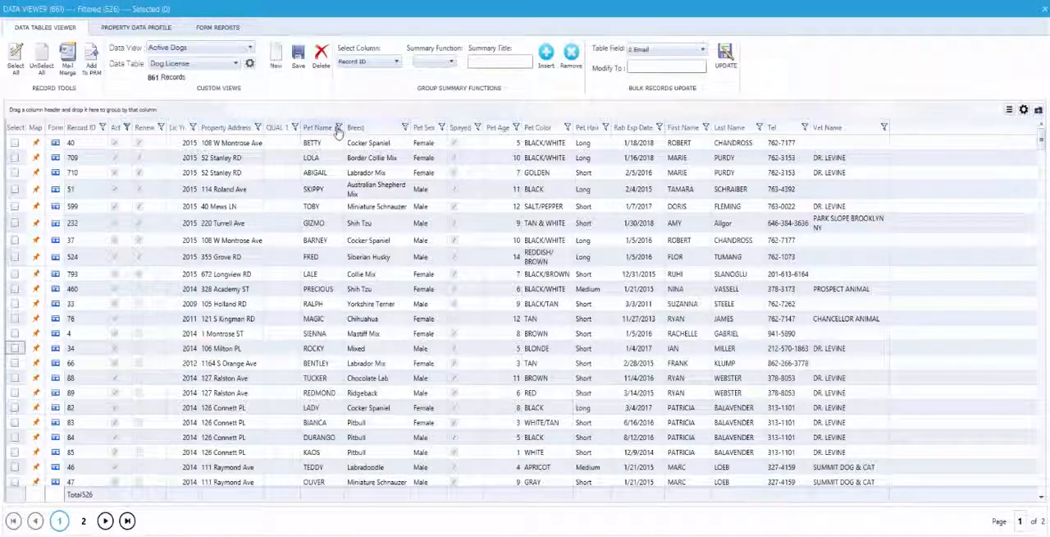
click(338, 128)
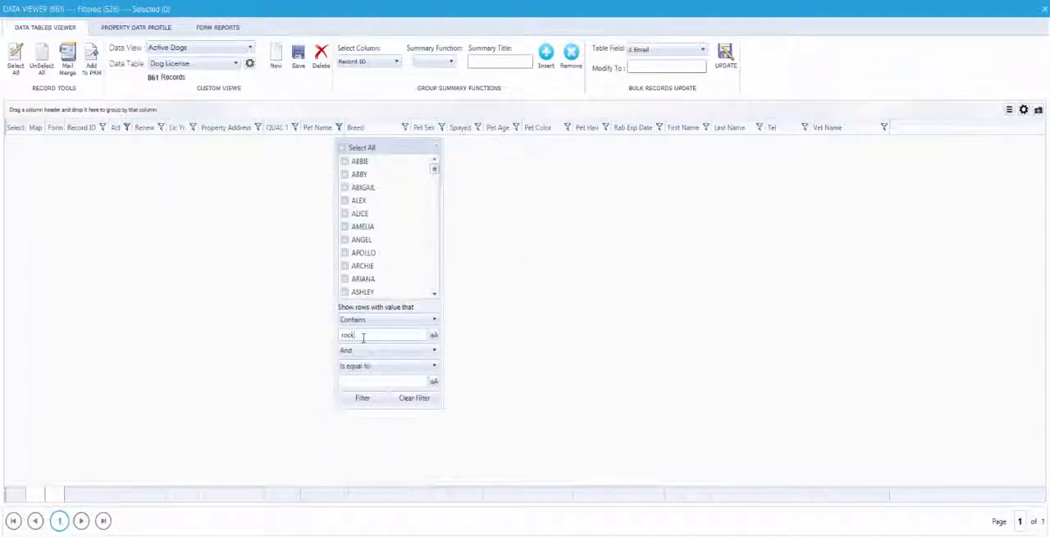
click(361, 397)
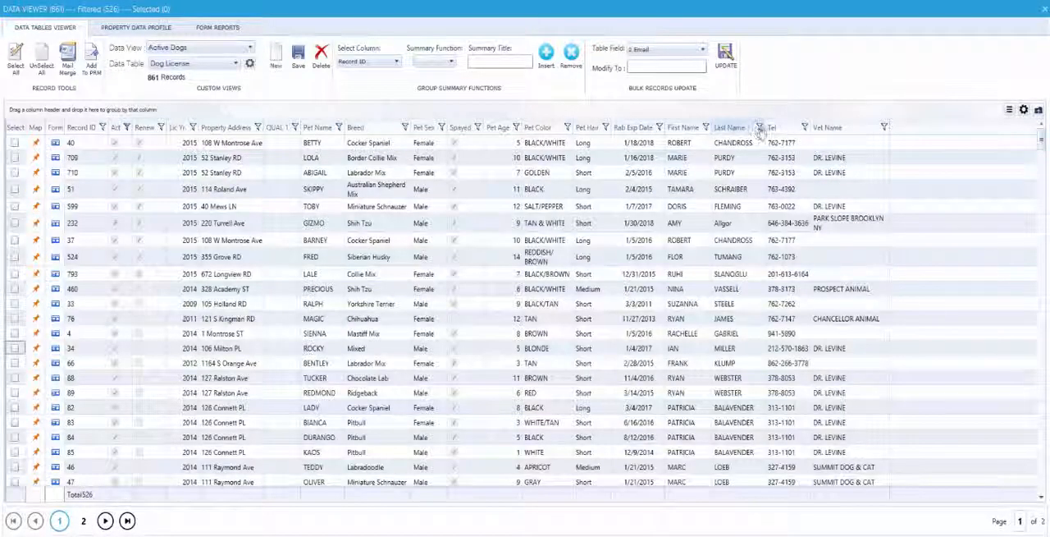
Try the Last Name filter with a Contains condition, then the Pet Sex filter.
click(754, 128)
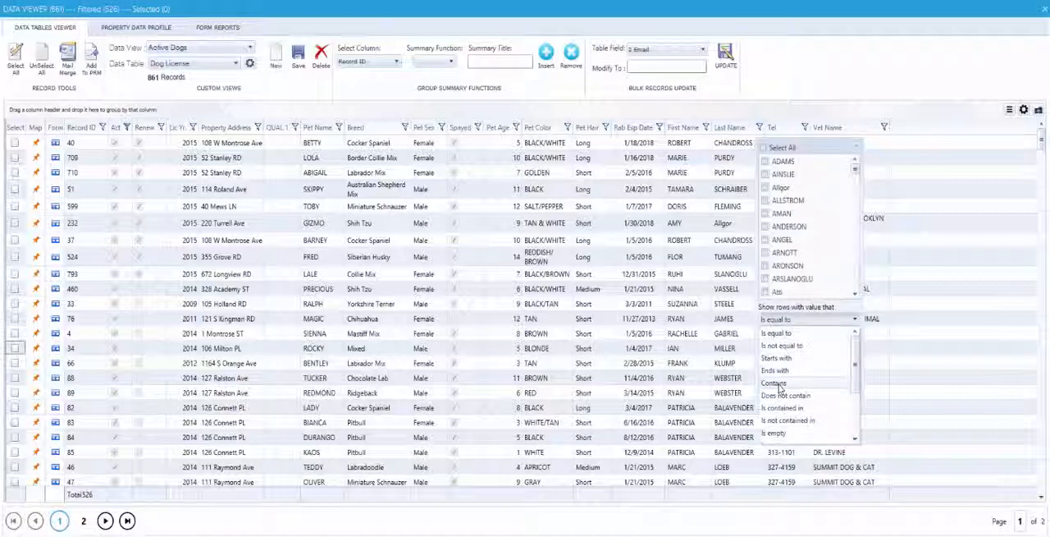
click(775, 384)
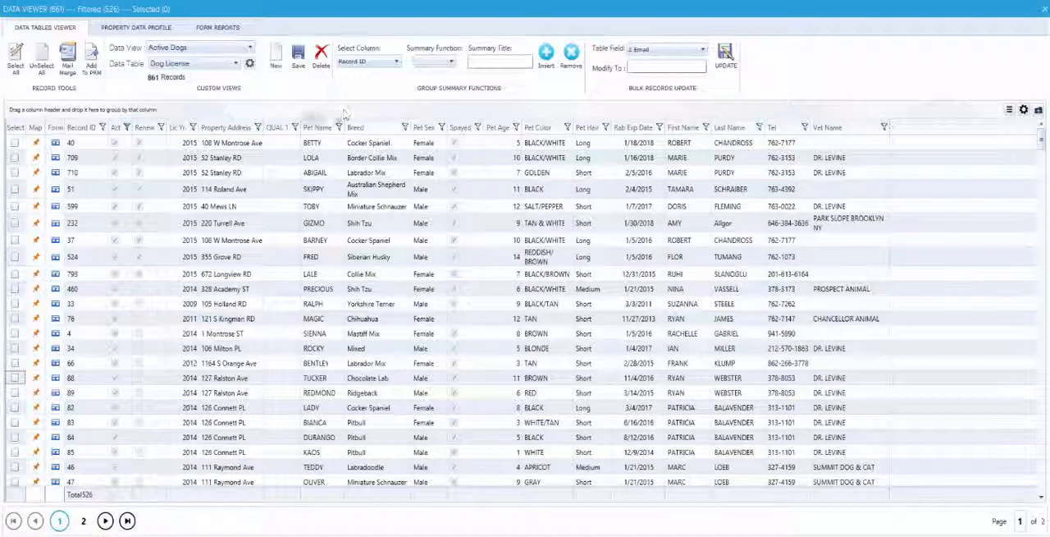
click(259, 128)
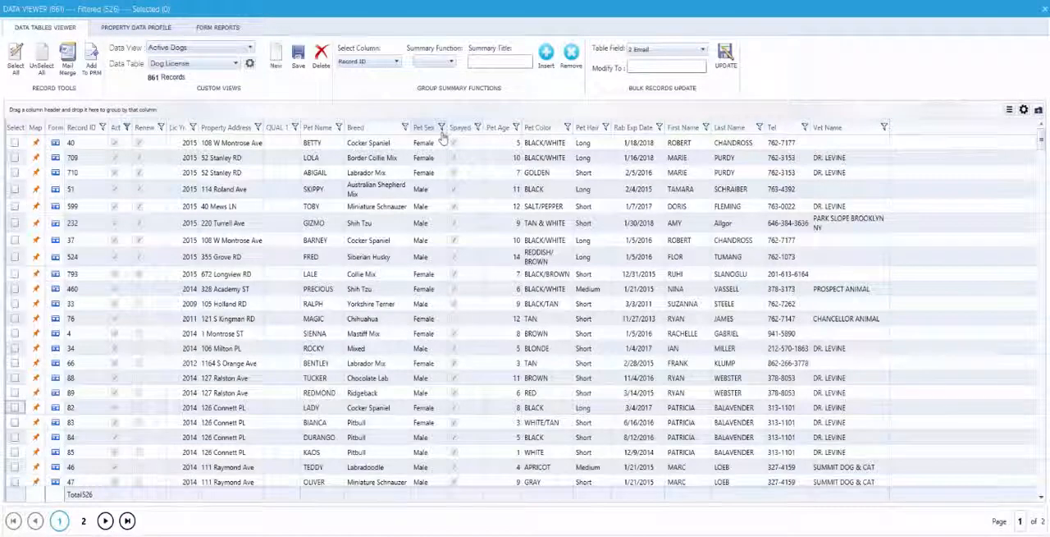
click(404, 128)
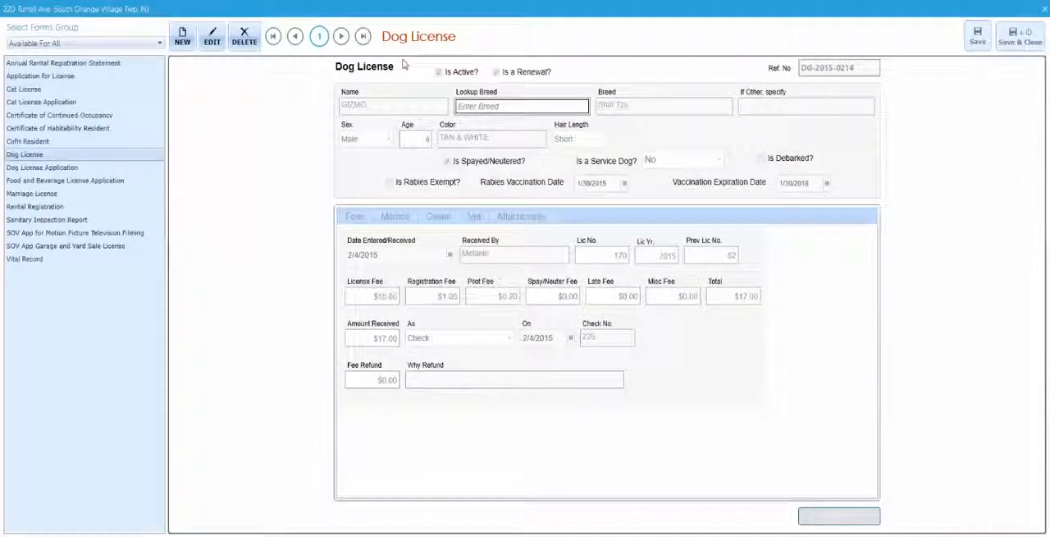
Switch Gizmo's dog license form into EDIT mode.
click(212, 40)
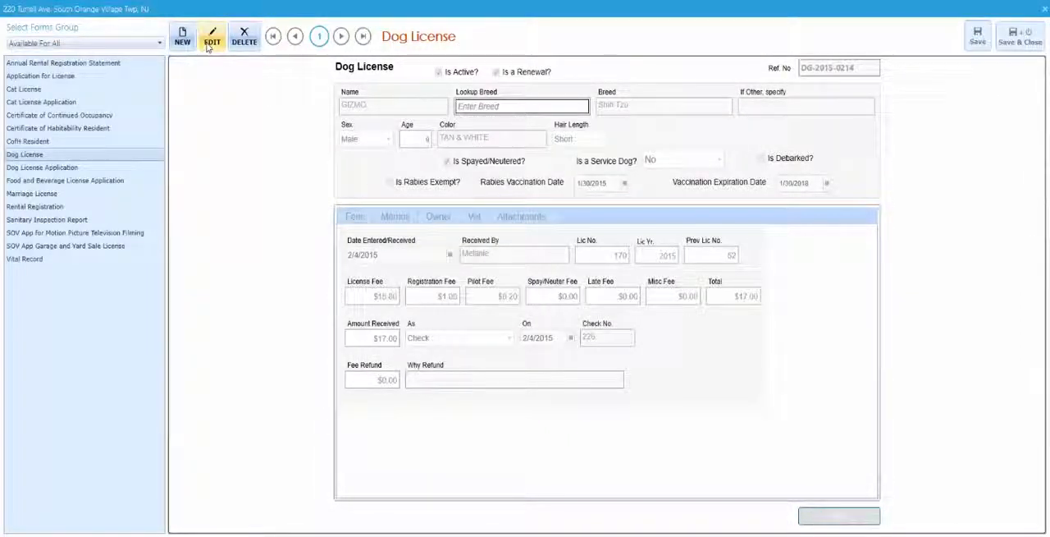
click(212, 36)
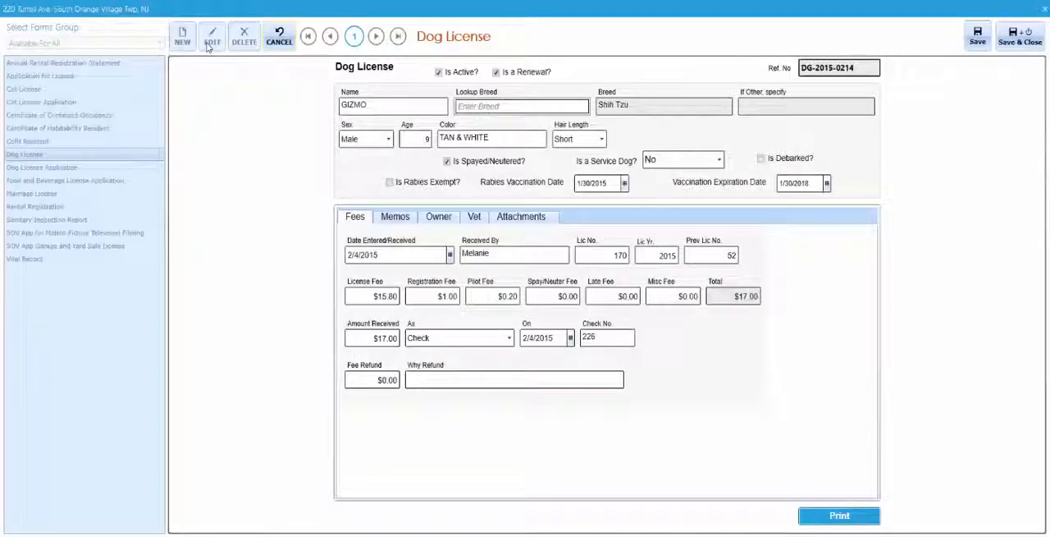
click(374, 36)
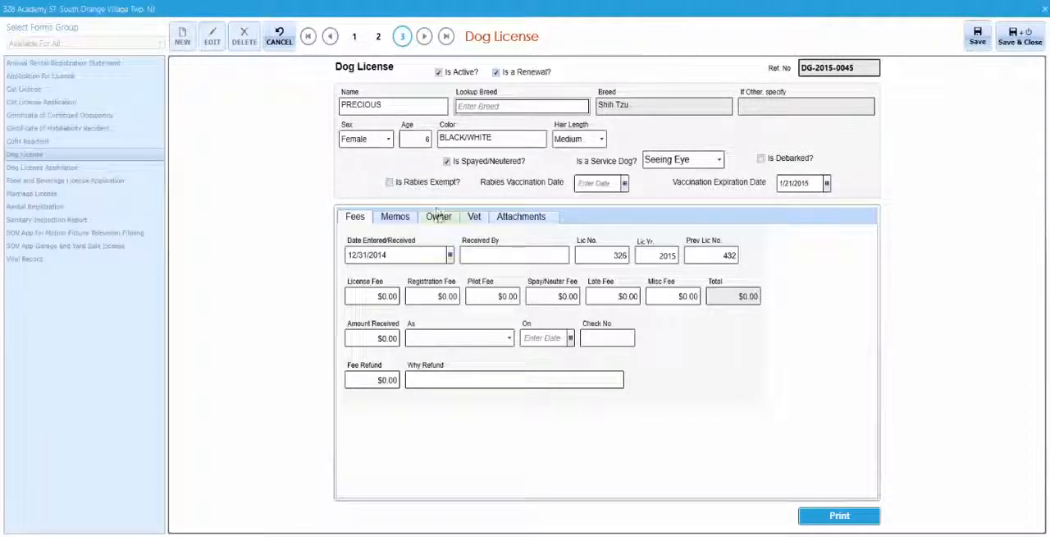
click(438, 217)
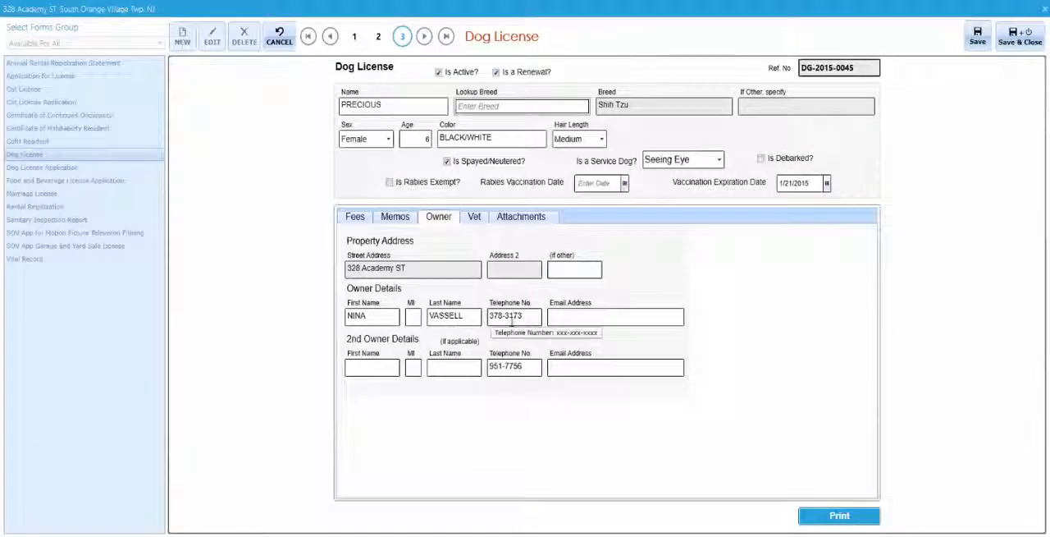
click(472, 217)
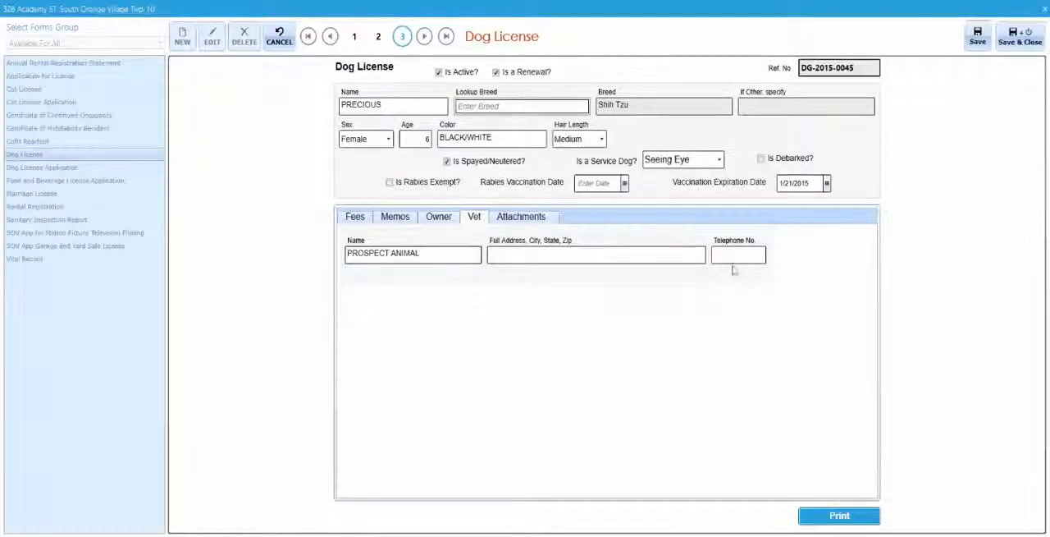
text(123-456-7890)
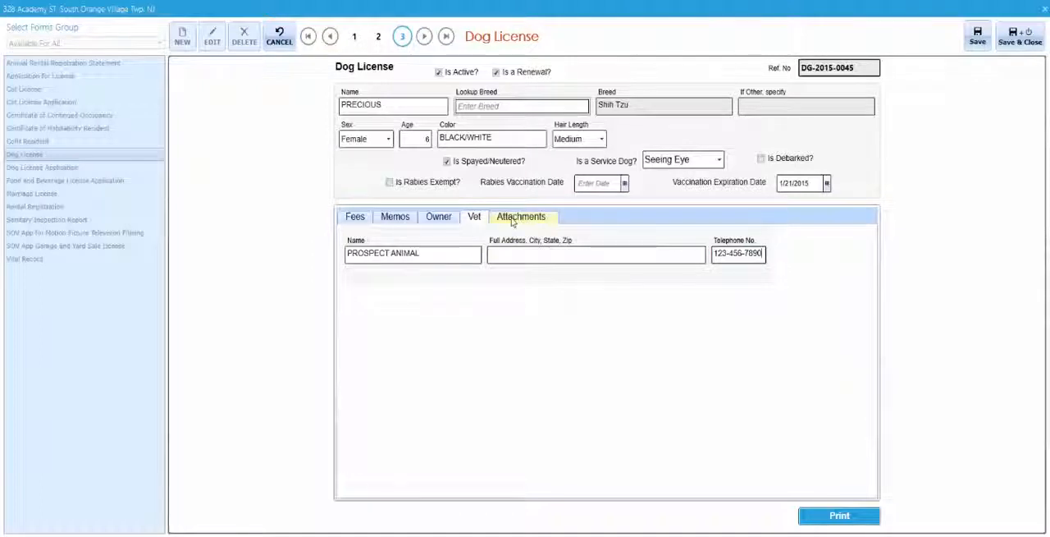
Start an upload from the Attachments list and browse to the scan folder.
click(520, 216)
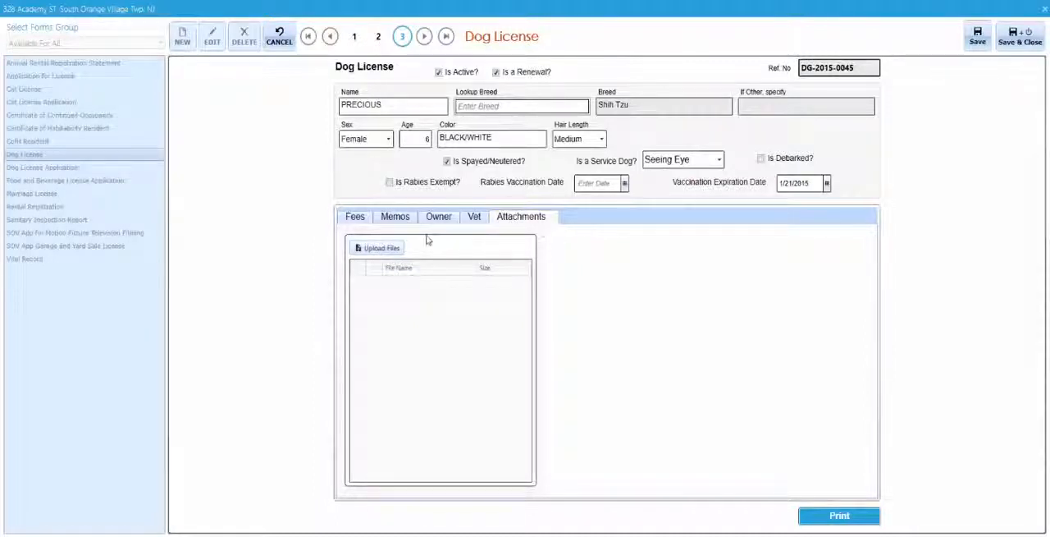
click(377, 248)
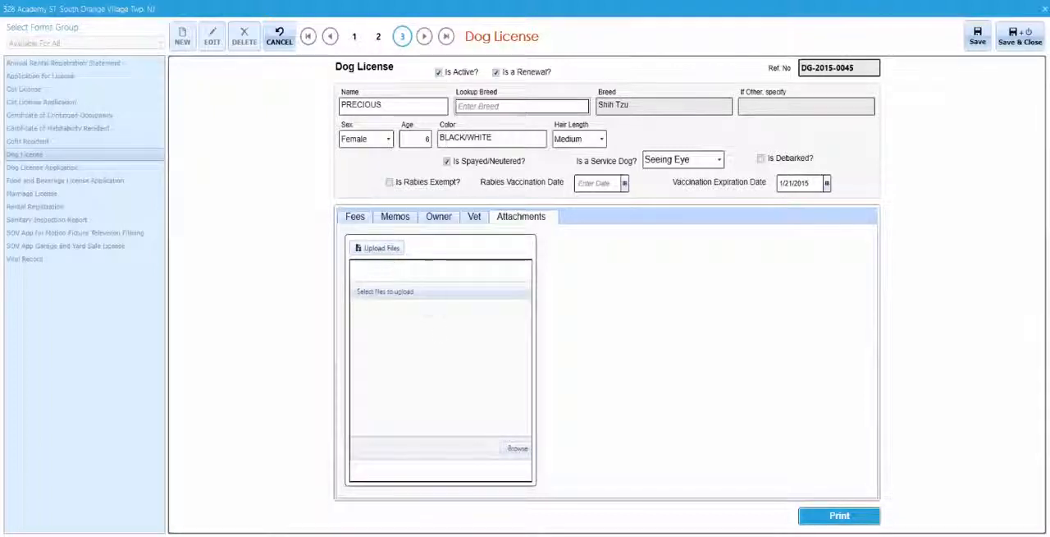
click(517, 449)
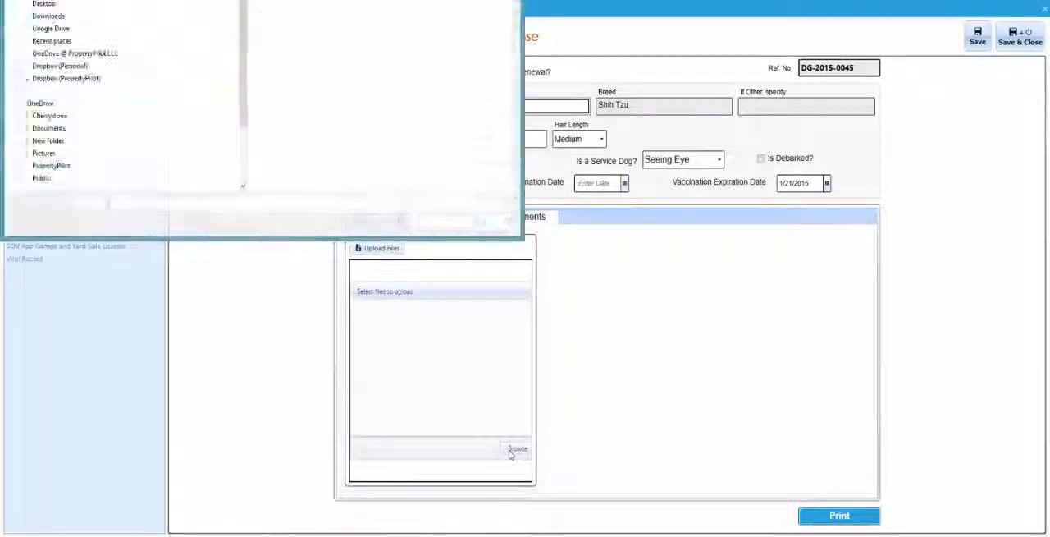
click(519, 448)
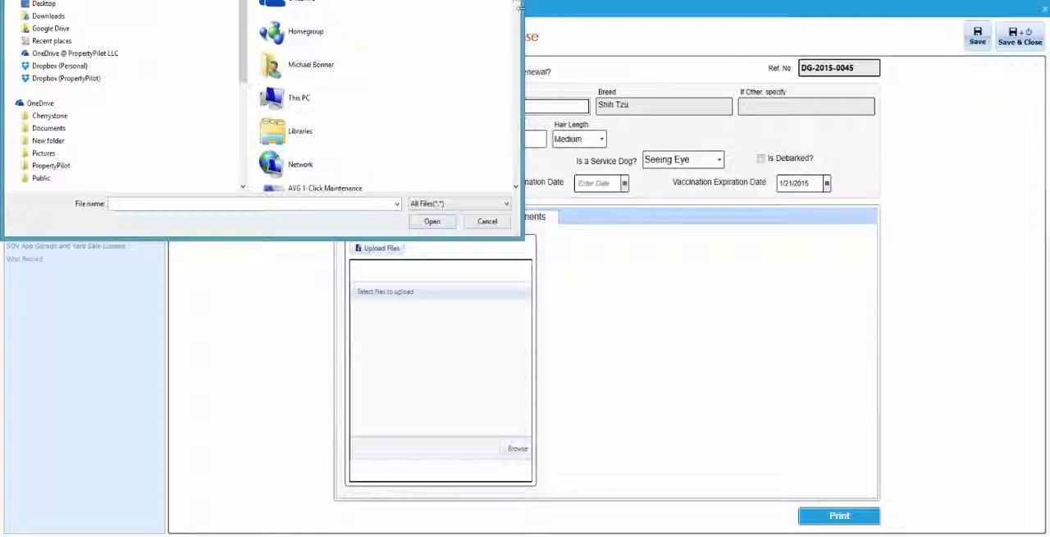
Select the scanned PDF and upload it to Precious's record.
scroll(down, 3)
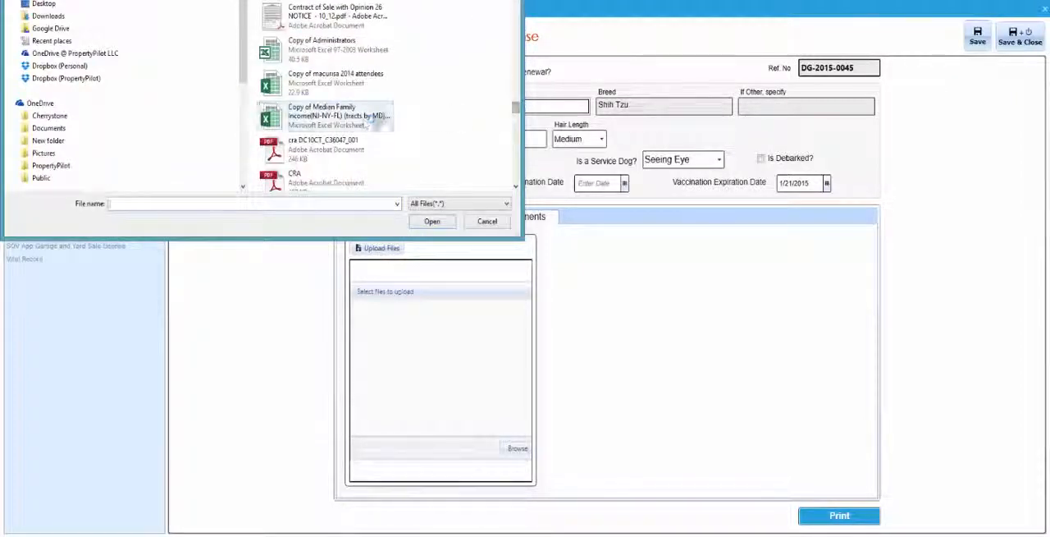
click(325, 149)
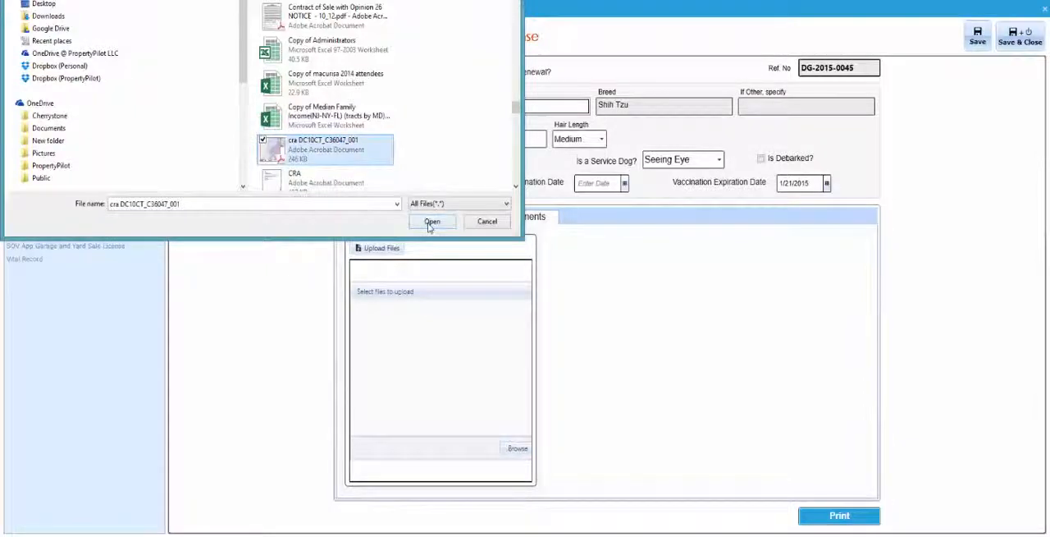
click(431, 222)
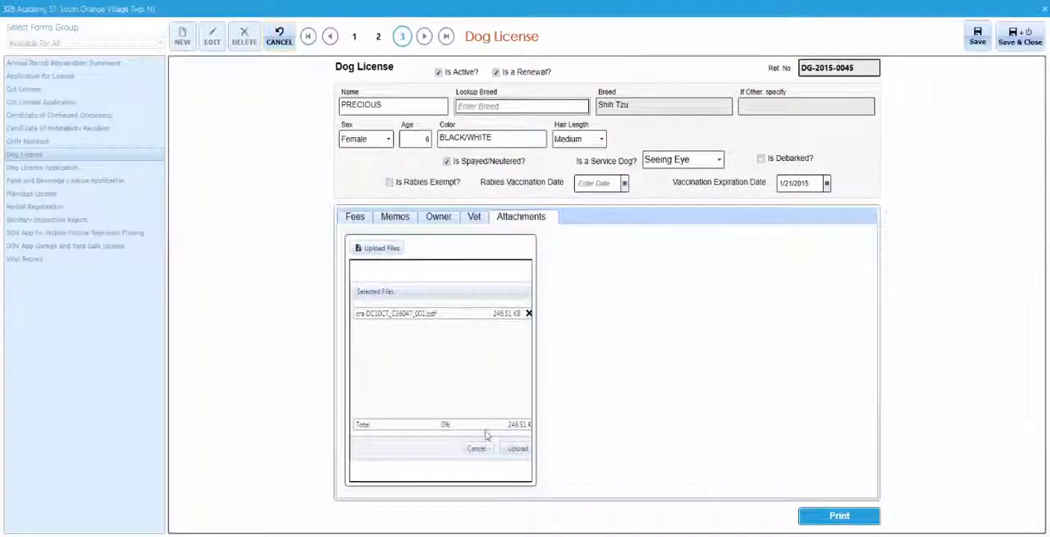
click(516, 448)
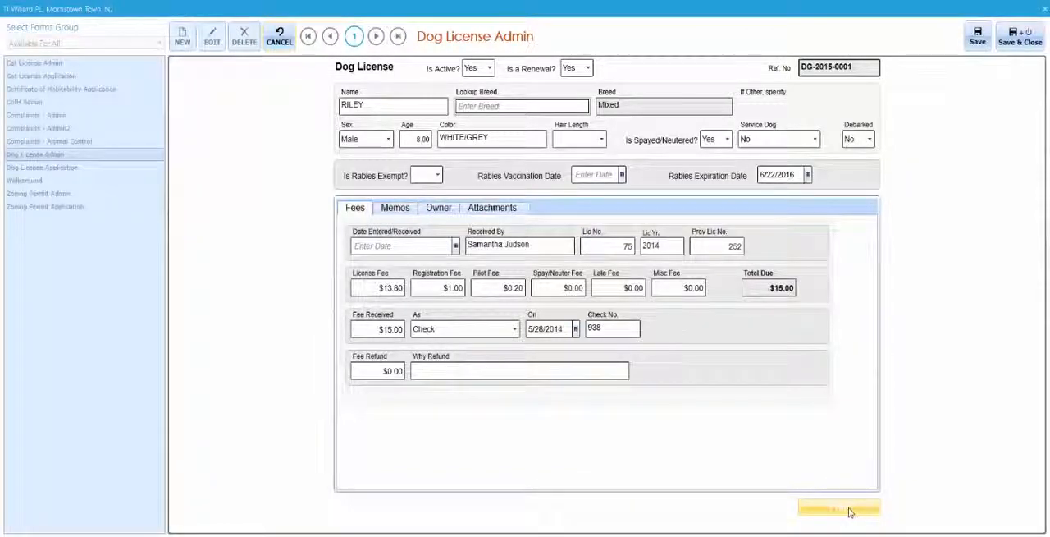
Review the Dog License letters in Mail Merge and send them to the printer.
click(838, 505)
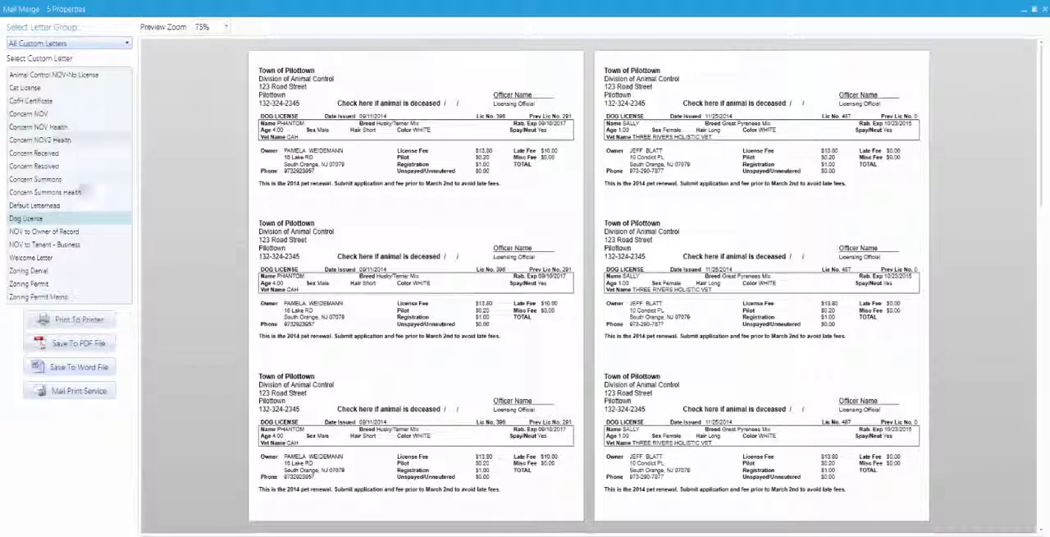
click(69, 318)
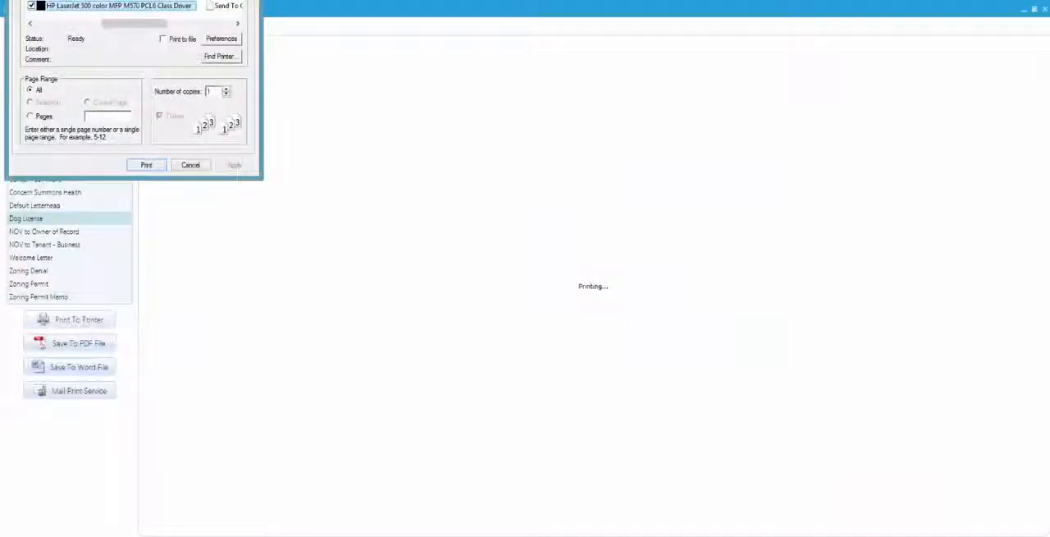